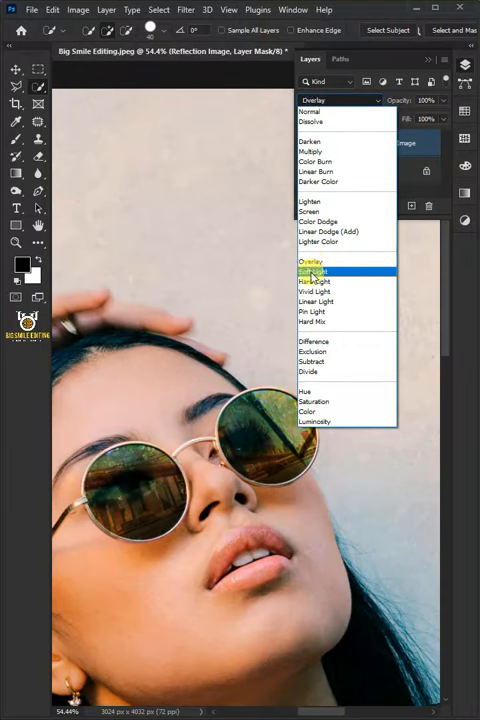
# - Select both sunglasses lenses and mask a new Group 1 to that selection
pyautogui.click(313, 401)
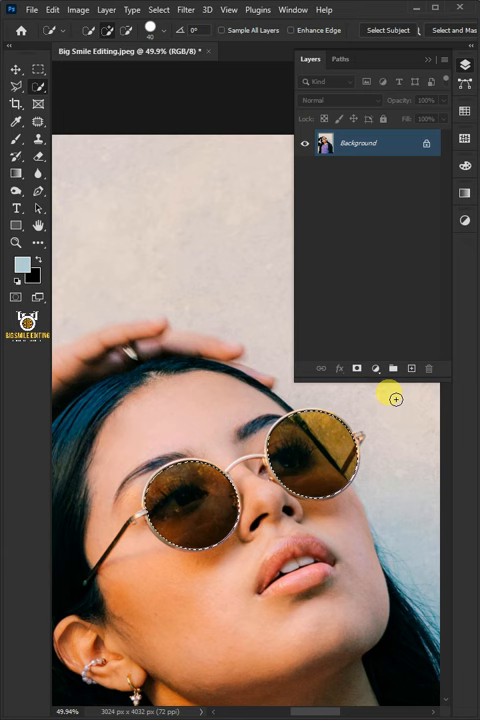
pyautogui.click(392, 368)
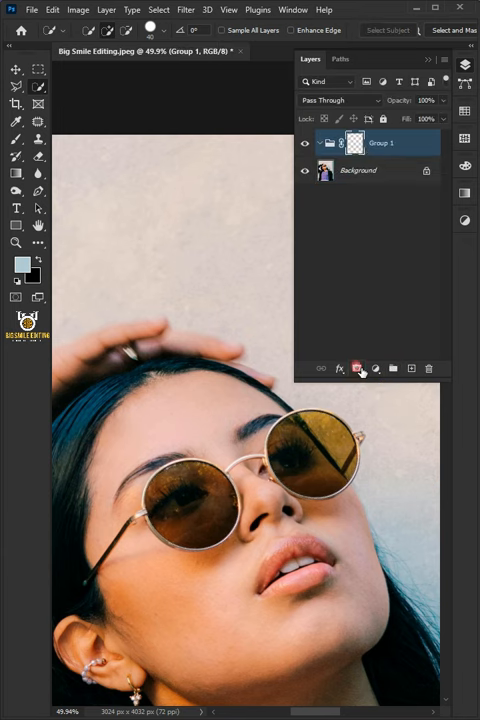
pyautogui.click(357, 368)
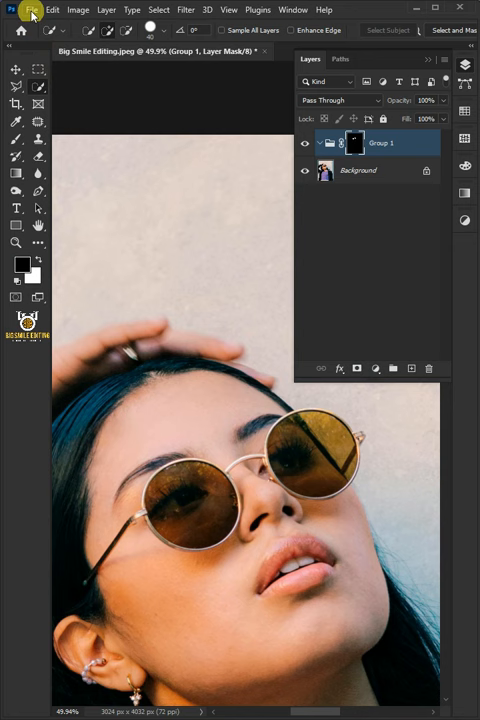
# - Place the city bridge image into Group 1 and rasterize the layer
pyautogui.click(33, 10)
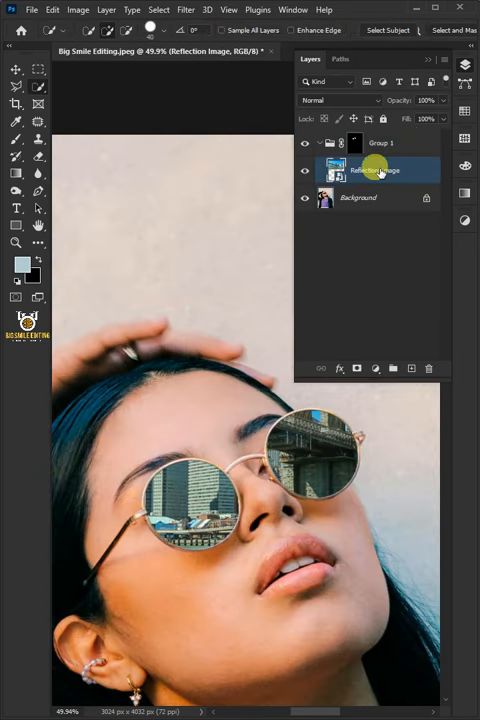
pyautogui.rightClick(375, 169)
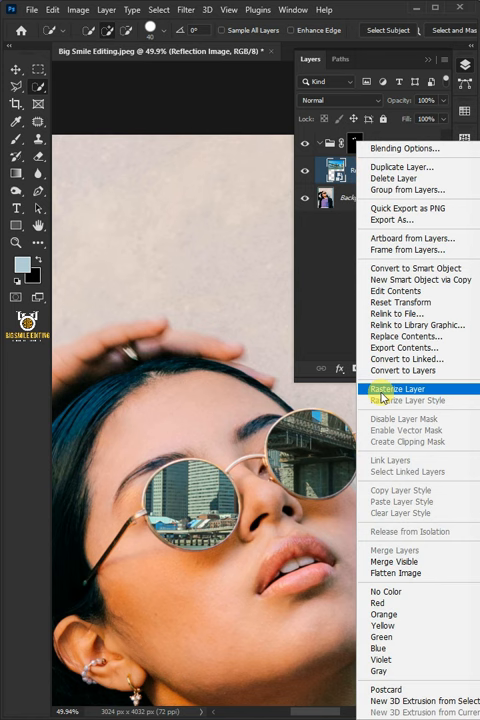
pyautogui.click(397, 389)
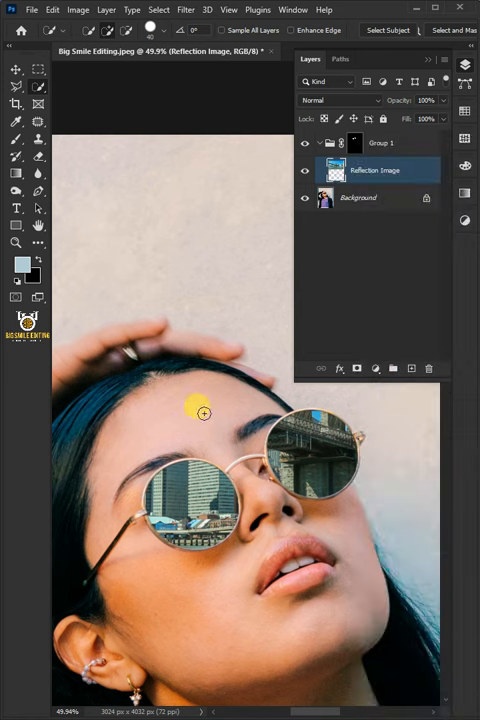
pyautogui.moveTo(202, 412)
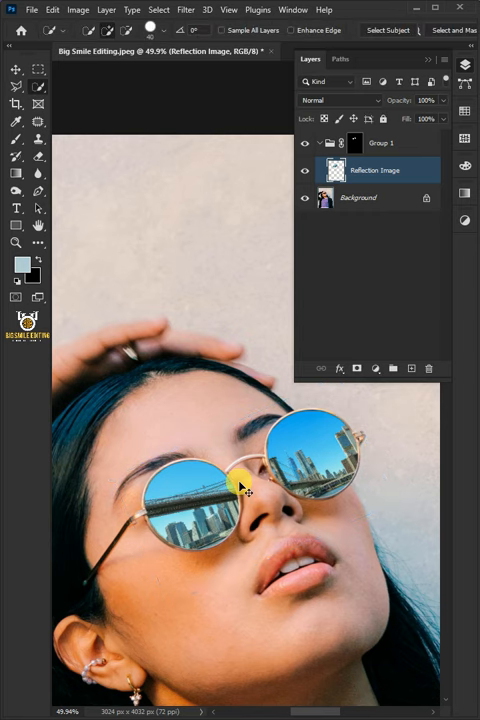
pyautogui.moveTo(318, 398)
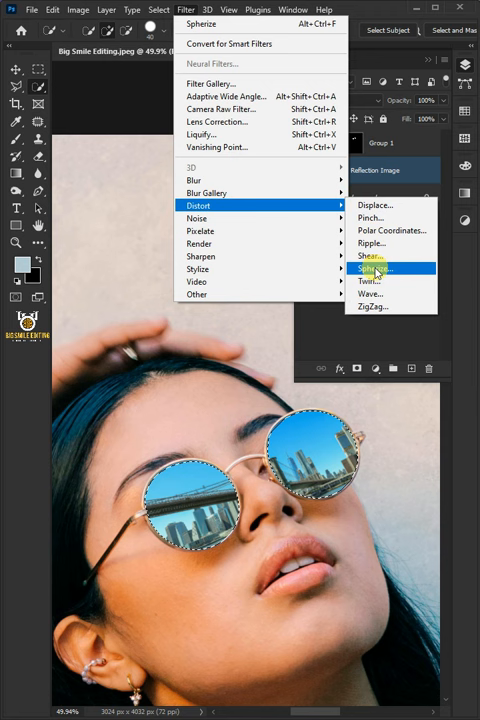
# - Apply Spherize to the reflection with Normal mode and amount 50
pyautogui.click(374, 268)
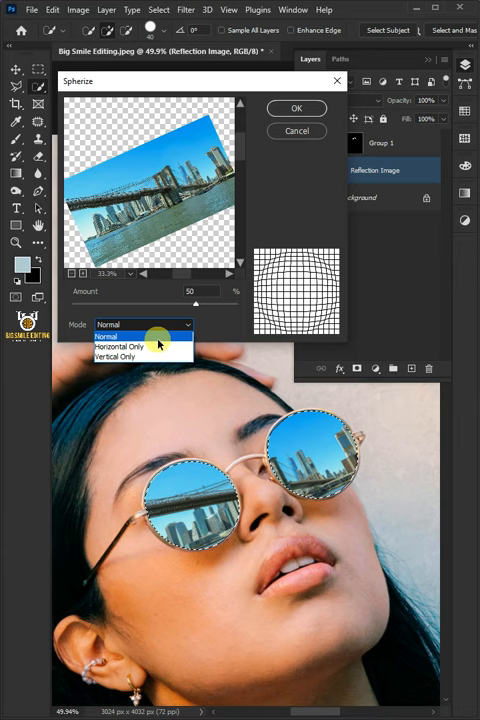
pyautogui.click(105, 336)
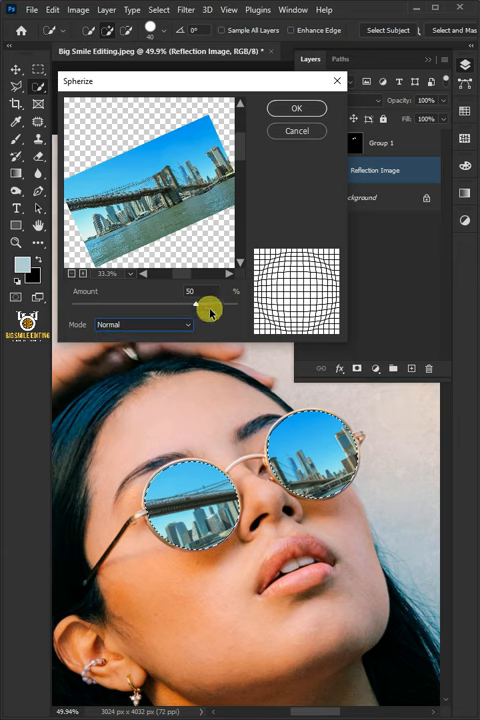
pyautogui.click(296, 108)
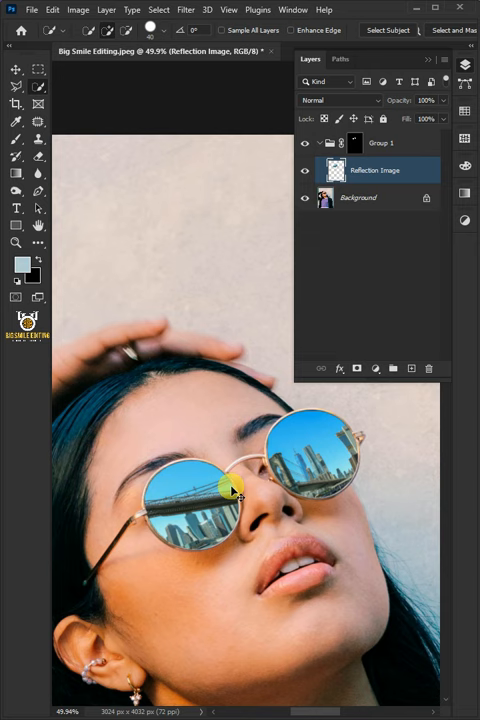
# - Add a white layer mask to the Reflection Image layer
pyautogui.click(356, 369)
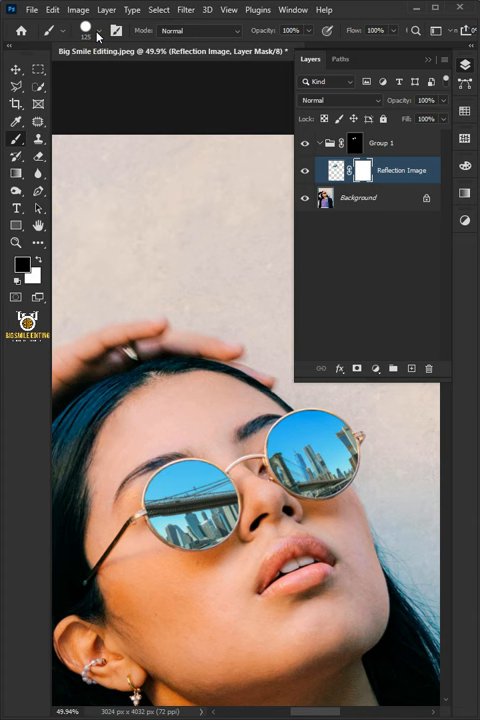
pyautogui.moveTo(383, 42)
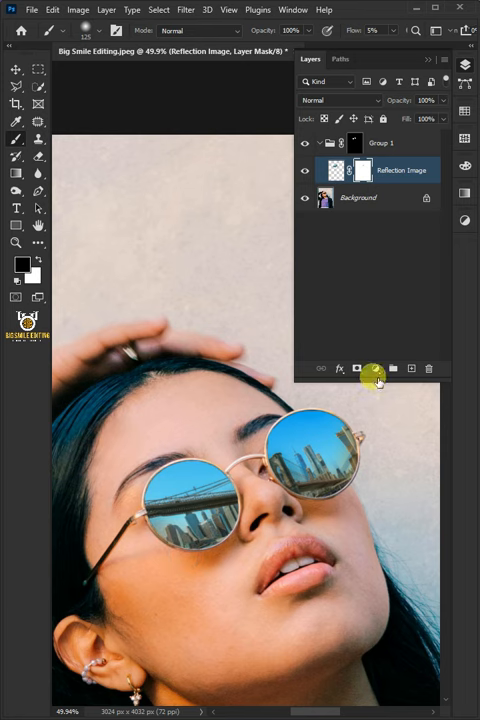
# - Add a Levels layer with black input near 90, midtones 0.80, and raised output shadows
pyautogui.click(377, 369)
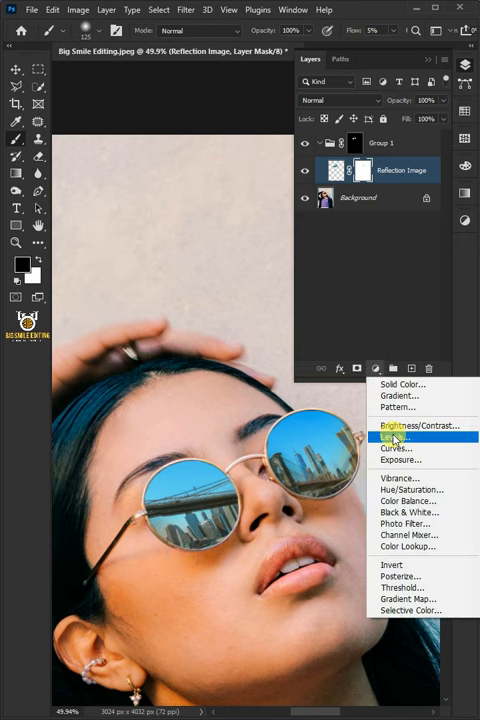
pyautogui.click(396, 447)
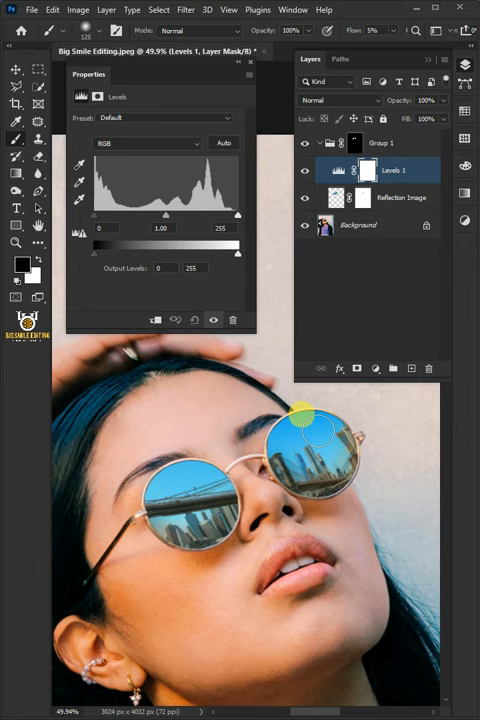
pyautogui.moveTo(165, 215); pyautogui.dragTo(178, 215)
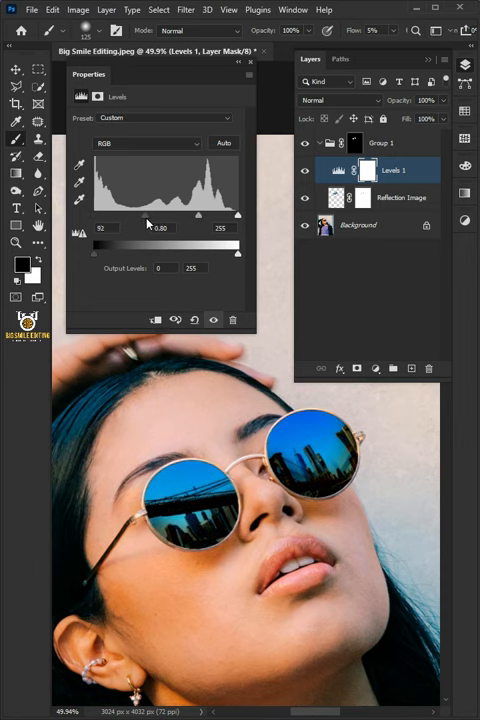
pyautogui.moveTo(99, 214); pyautogui.dragTo(97, 214)
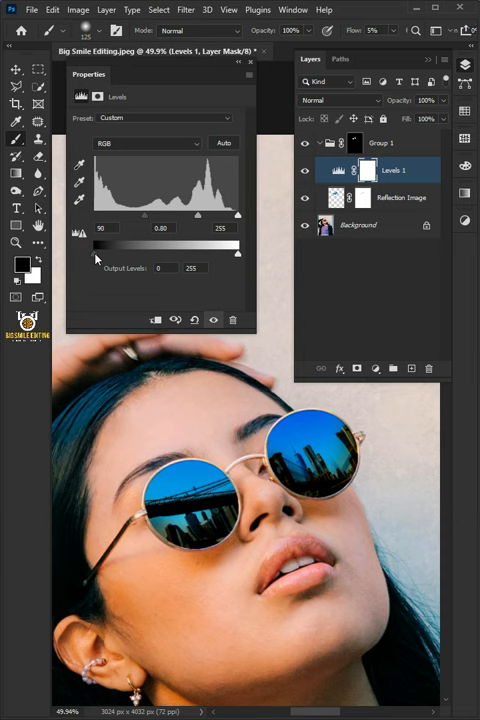
pyautogui.moveTo(98, 256); pyautogui.dragTo(135, 256)
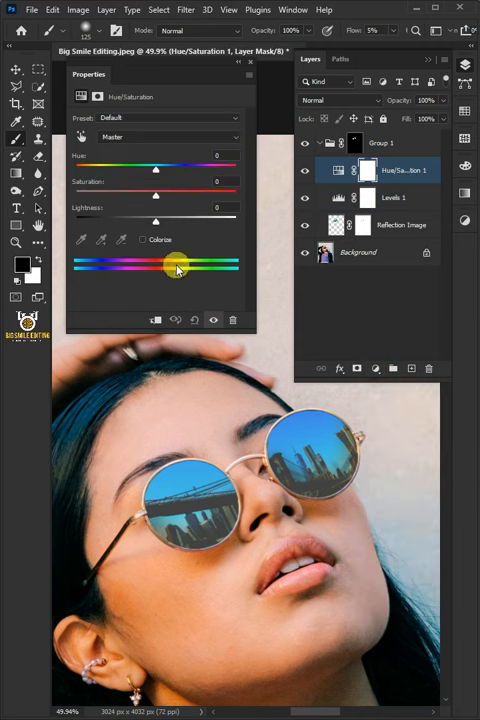
# - Colorize the Hue/Saturation layer with hue 65 and saturation 87
pyautogui.click(143, 239)
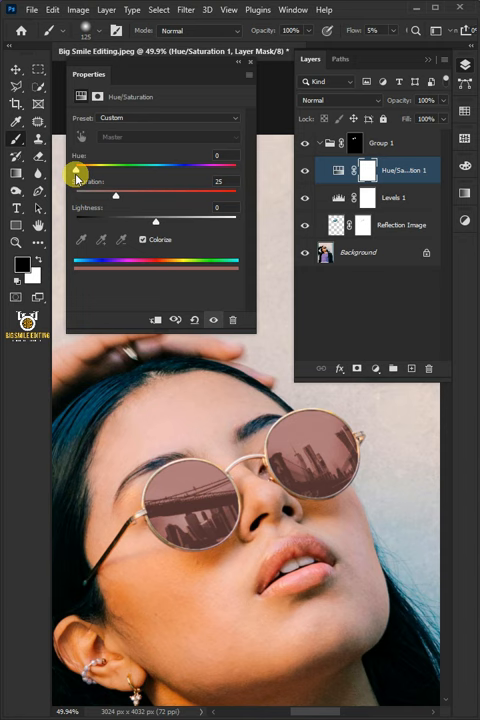
pyautogui.moveTo(76, 163); pyautogui.dragTo(108, 163)
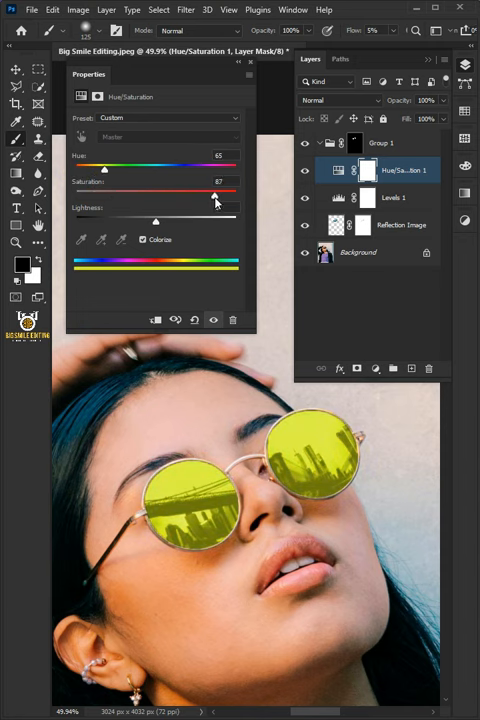
pyautogui.moveTo(213, 196); pyautogui.dragTo(204, 196)
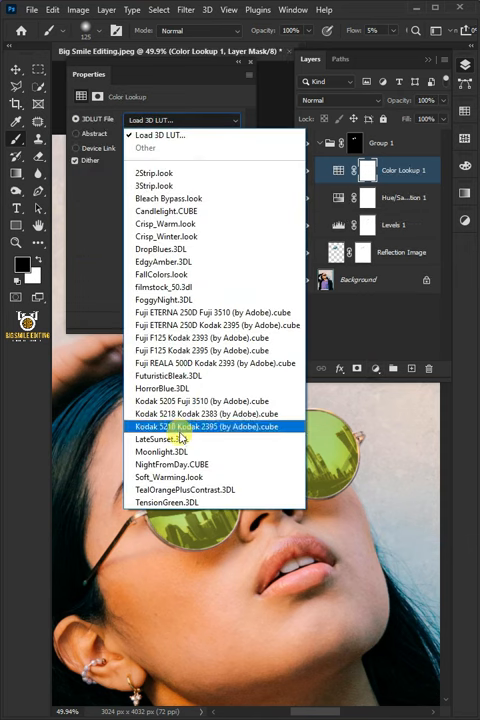
# - Set the Color Lookup 3DLUT to Kodak 5218 Kodak 2395 (by Adobe).cube
pyautogui.click(203, 426)
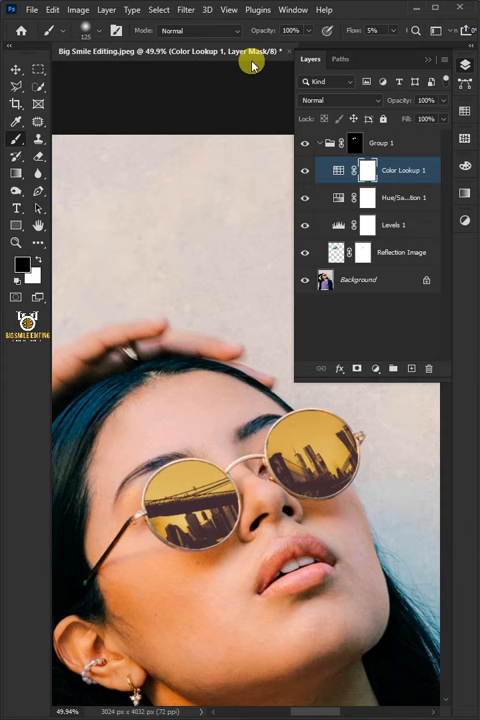